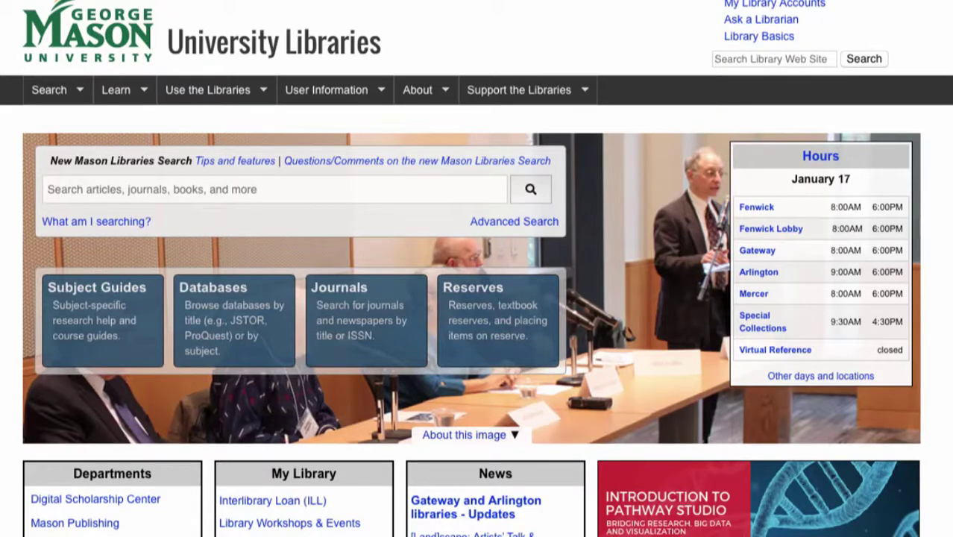
mouse_move(126, 75)
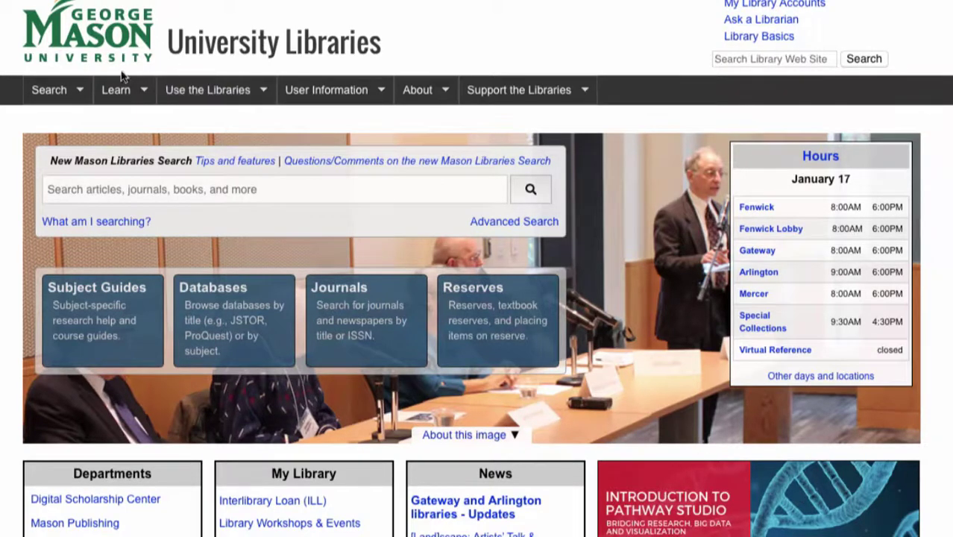
Step: Open the Learn menu to reveal Library Basics, Workshops & Events and Tutorials
click(116, 90)
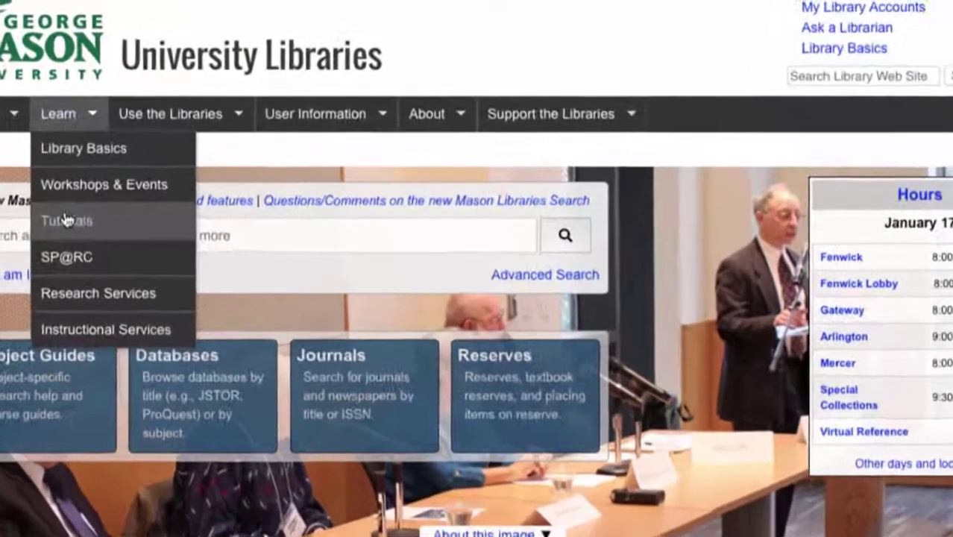